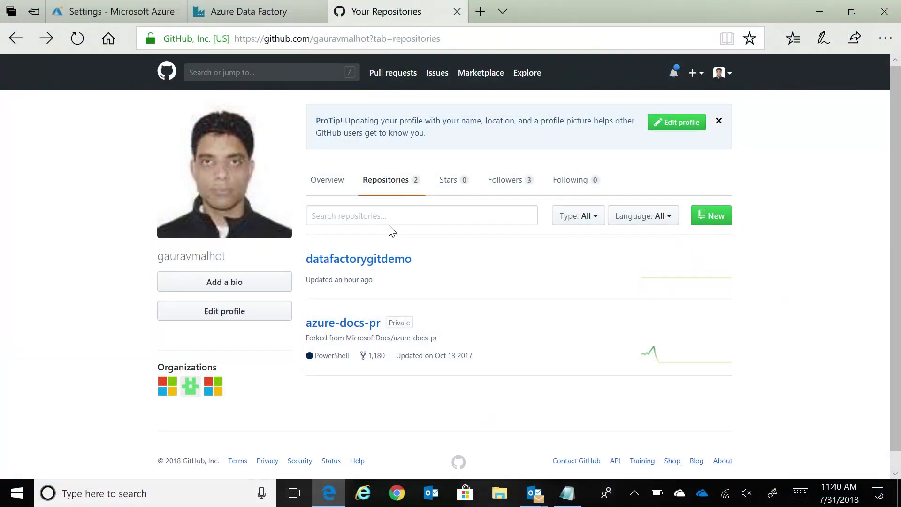
- Open the datafactorygitdemo repository from the Repositories list
click(358, 259)
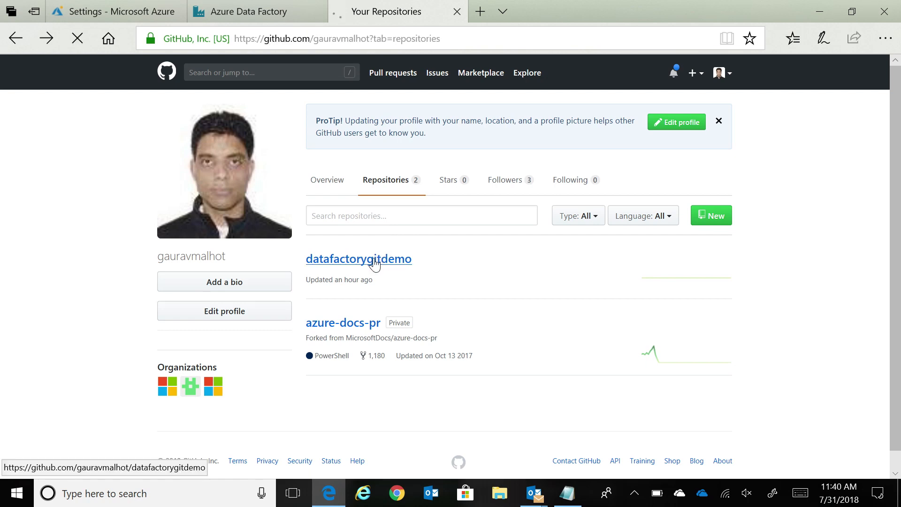
click(358, 259)
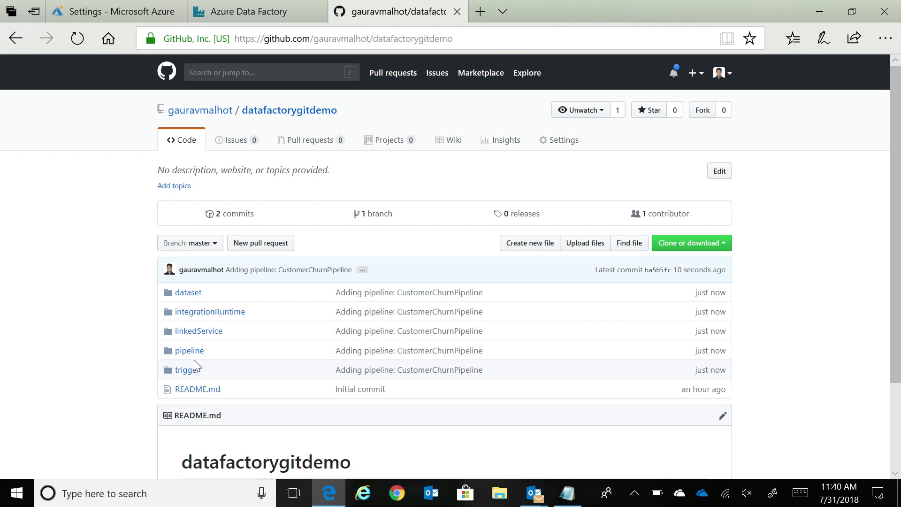
- Browse the dataset folder, view AggressiveDrivingModelBlobTable.json, and return to the folder's file list
click(187, 292)
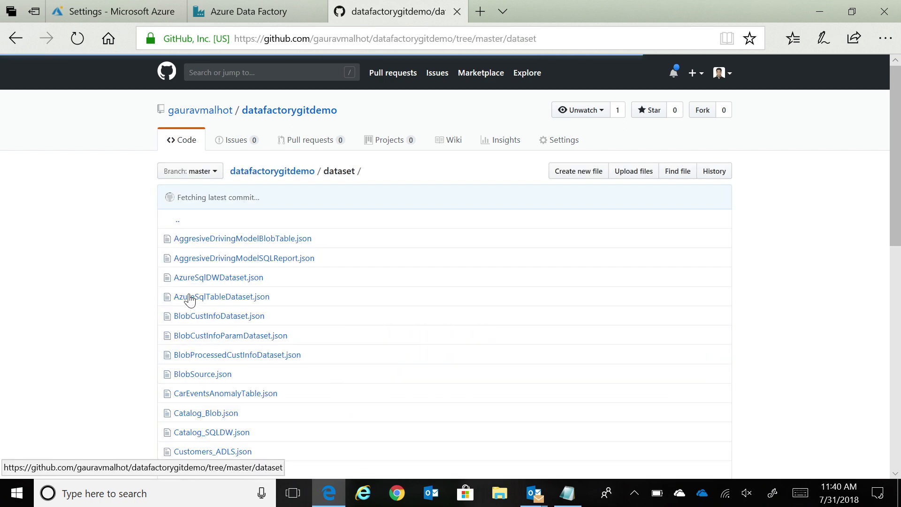
click(243, 238)
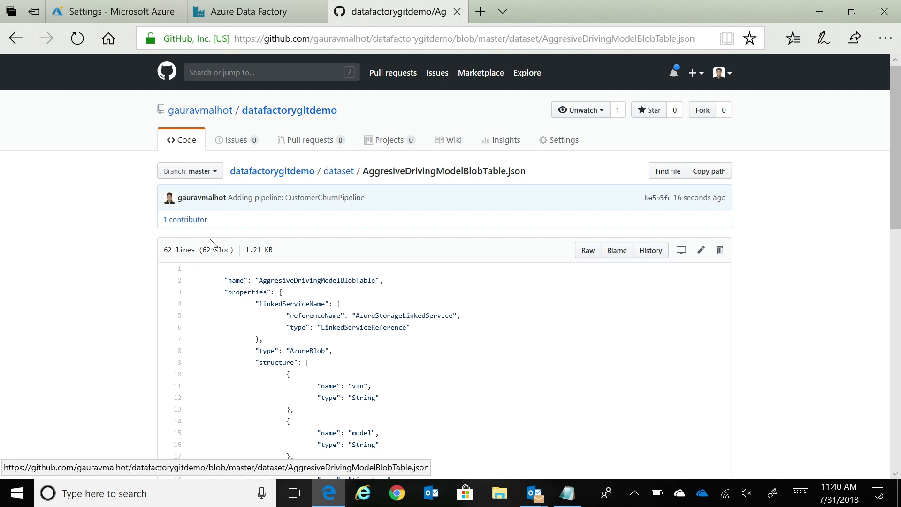
click(16, 38)
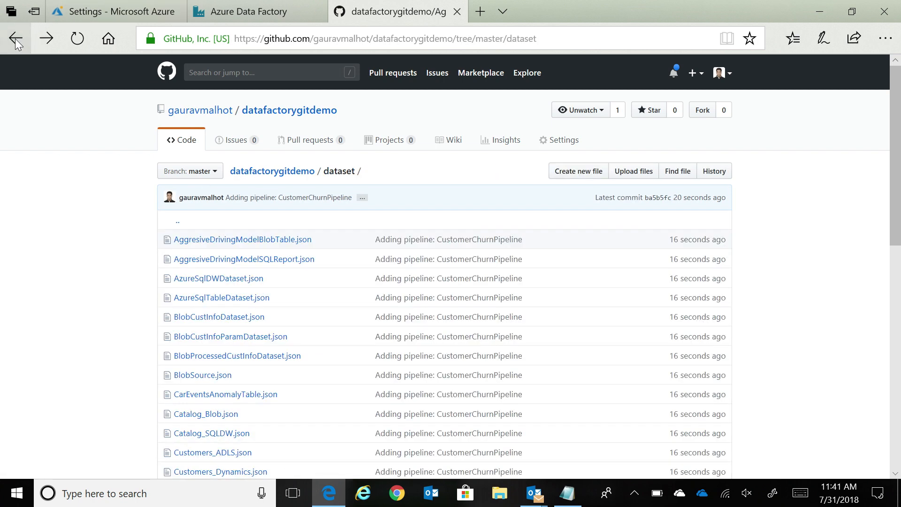
- Go back to the repository root listing dataset, integrationRuntime, linkedService, pipeline and trigger folders
click(16, 38)
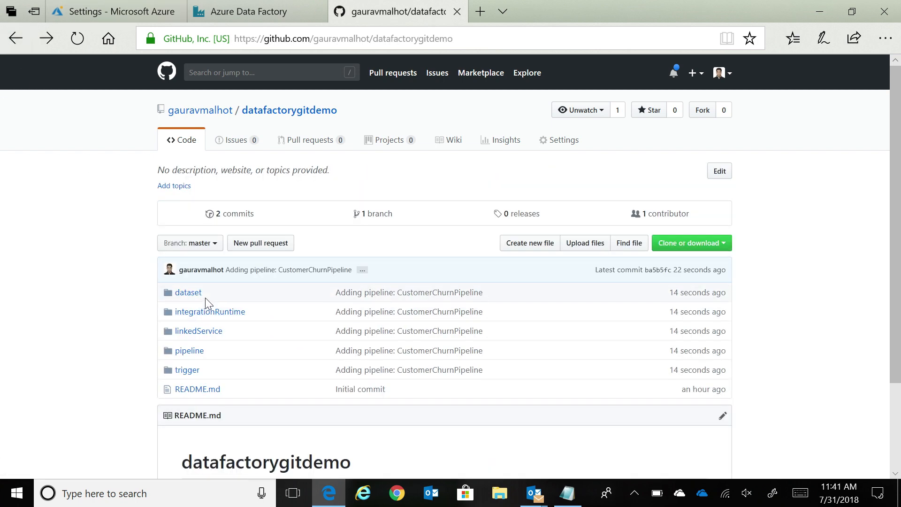
mouse_move(199, 331)
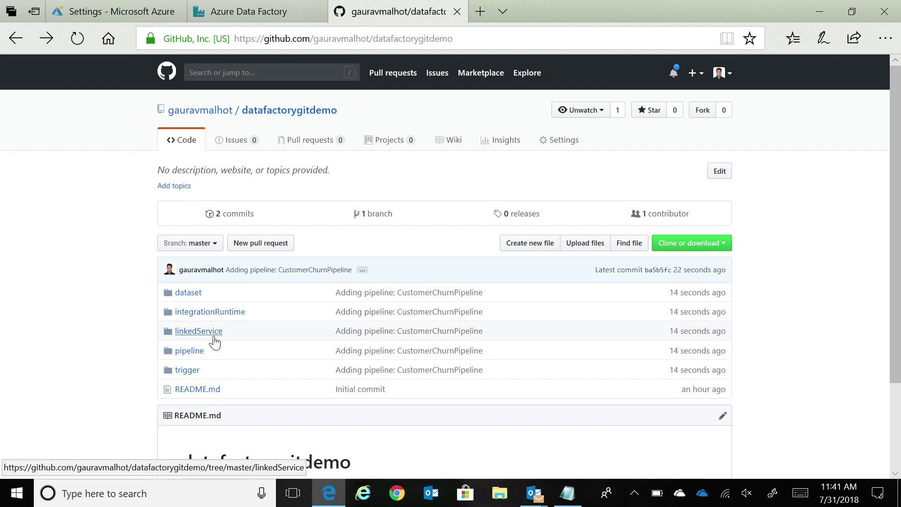
mouse_move(204, 372)
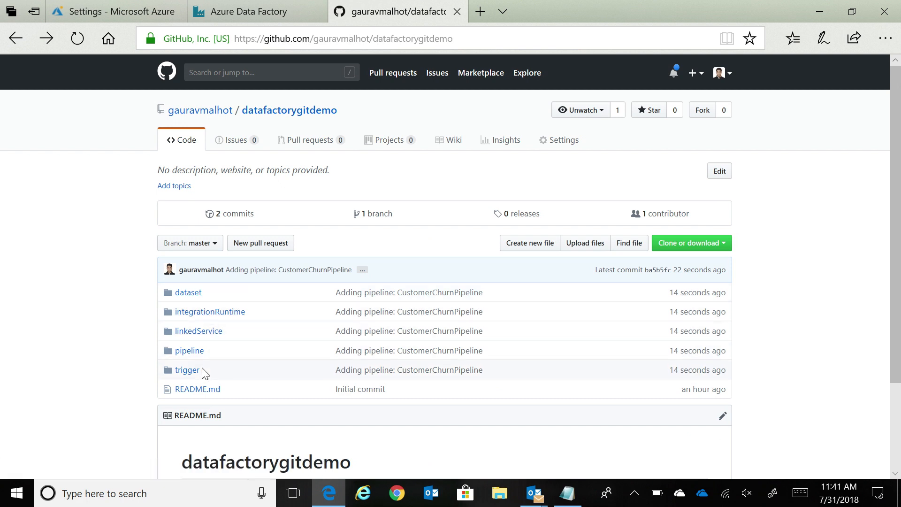